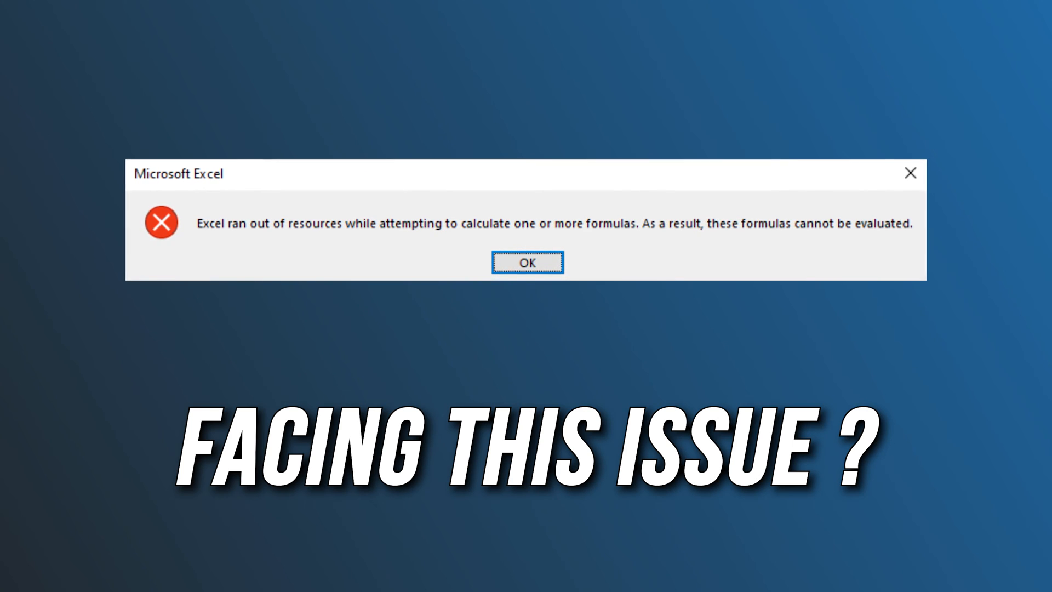
Open a blank Excel workbook to start from an empty sheet.
left_click(526, 262)
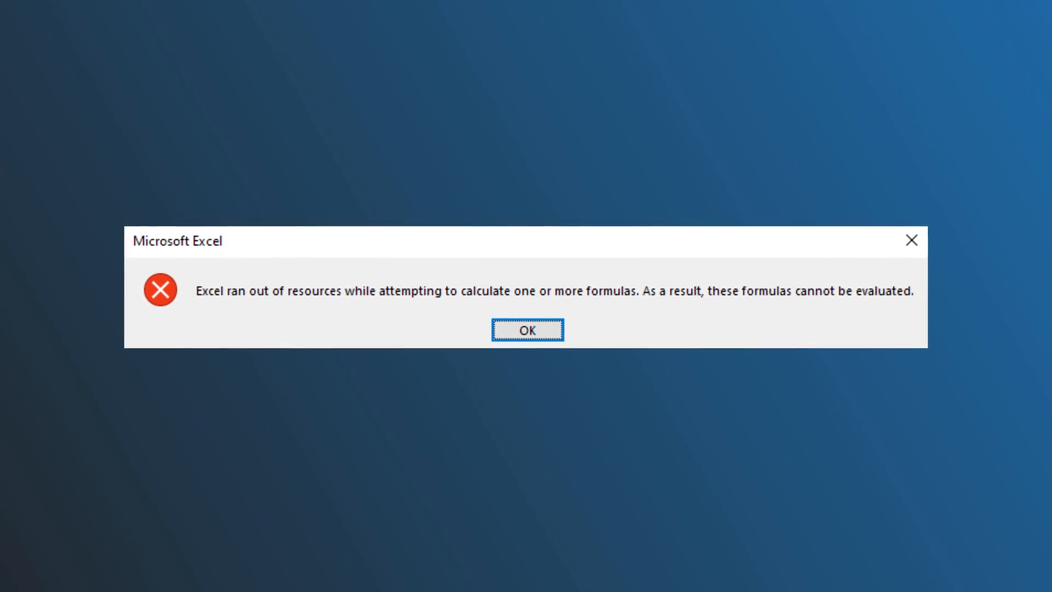
left_click(527, 329)
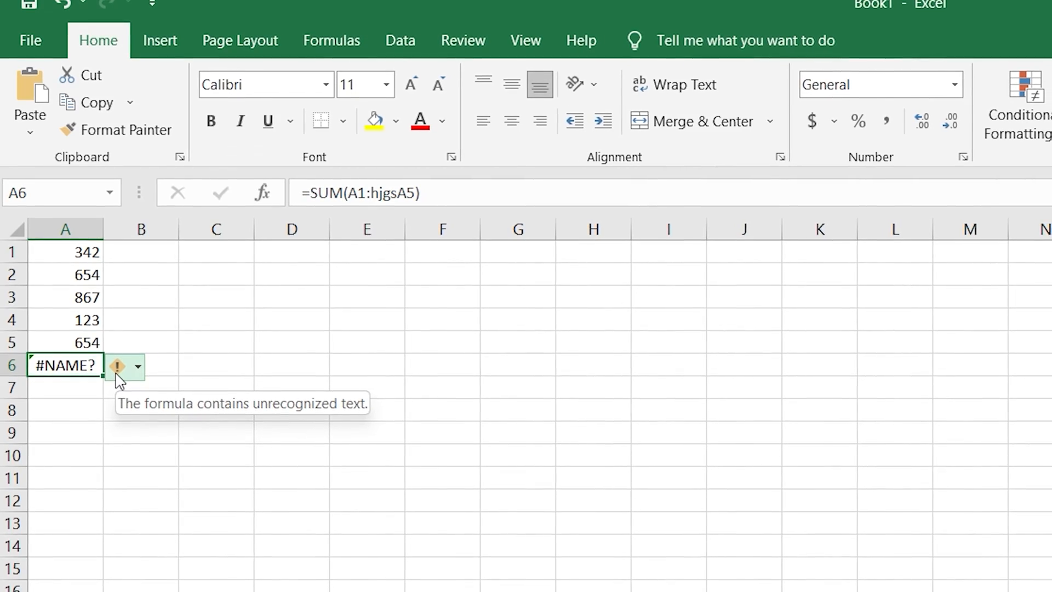
double_click(65, 365)
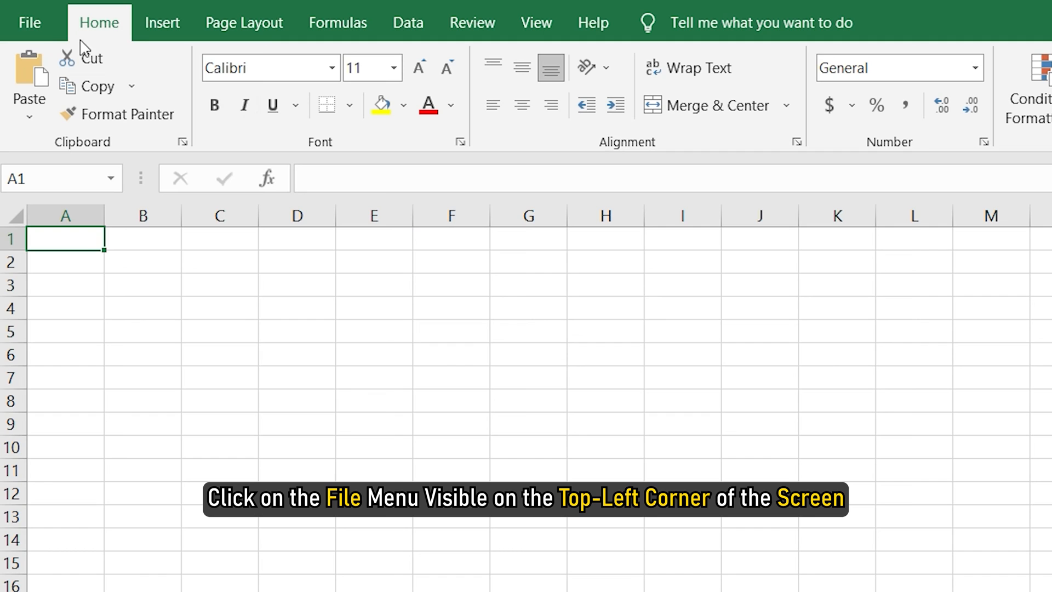
mouse_move(30, 22)
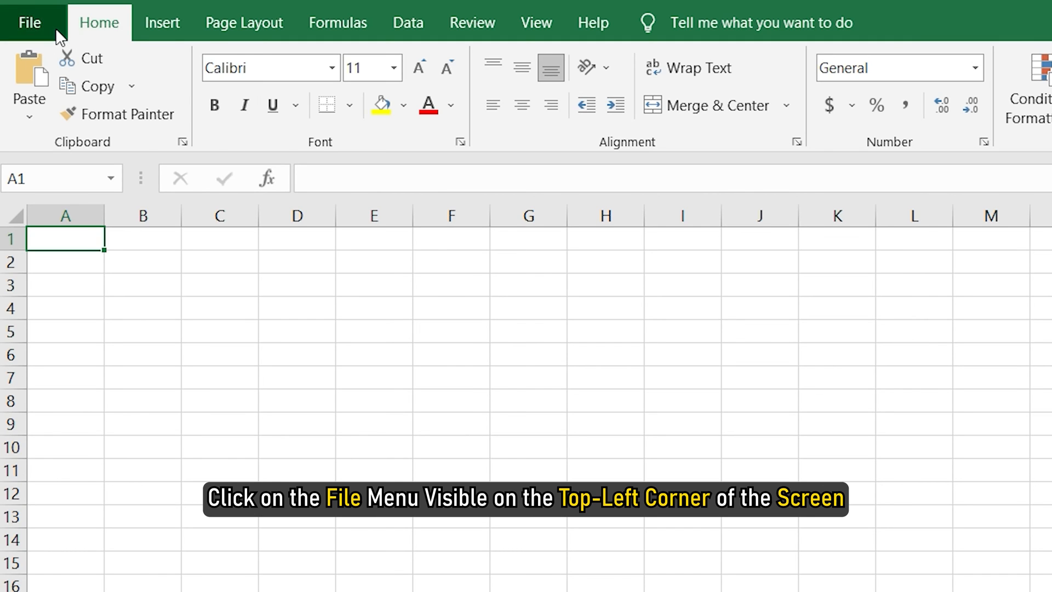
Open Excel Options and scroll to the Formulas calculation thread settings.
left_click(30, 21)
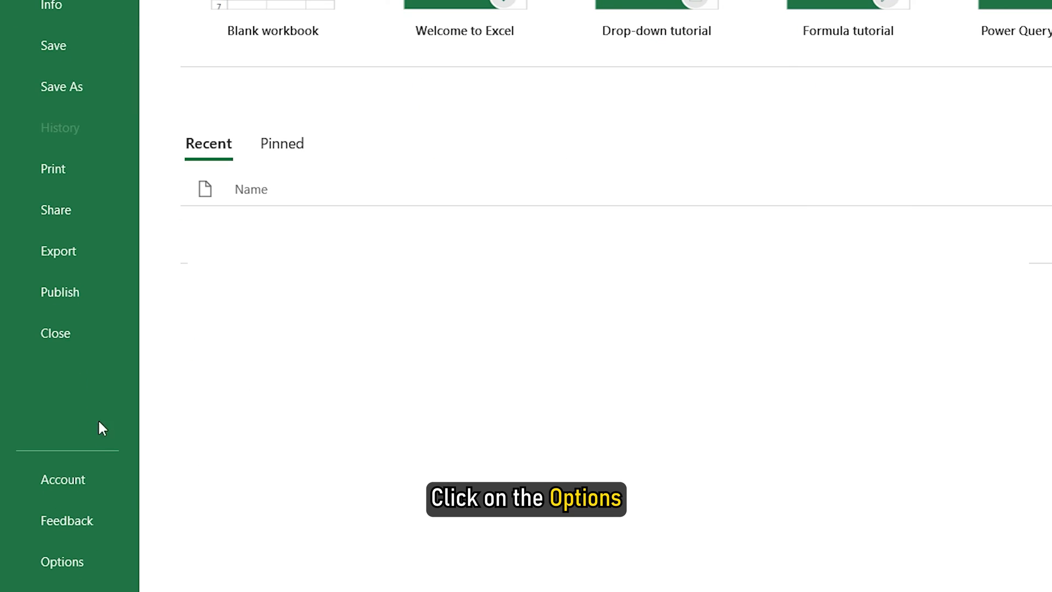
left_click(62, 562)
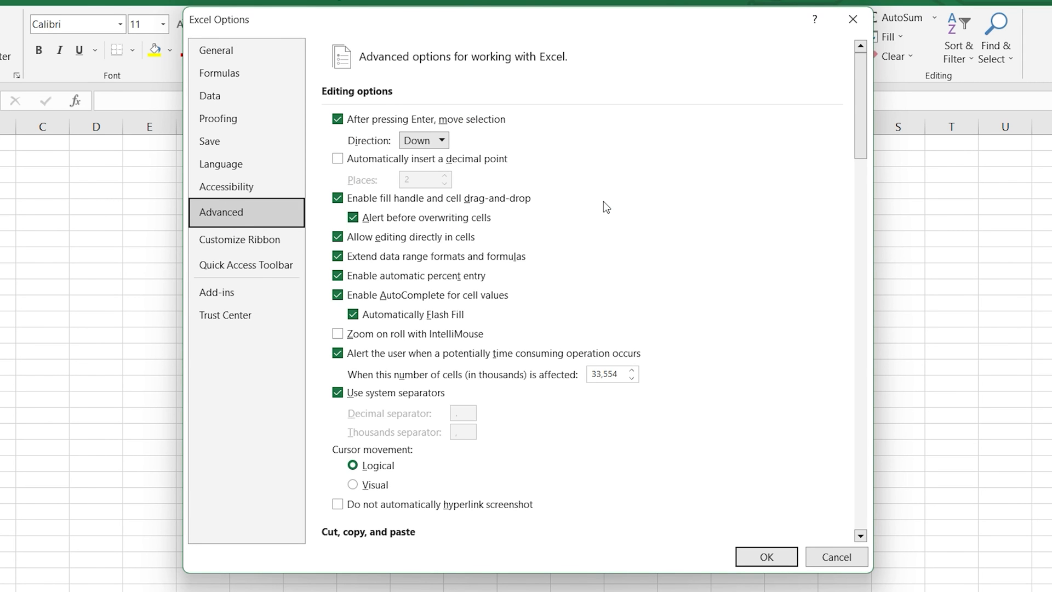
scroll("down", 3)
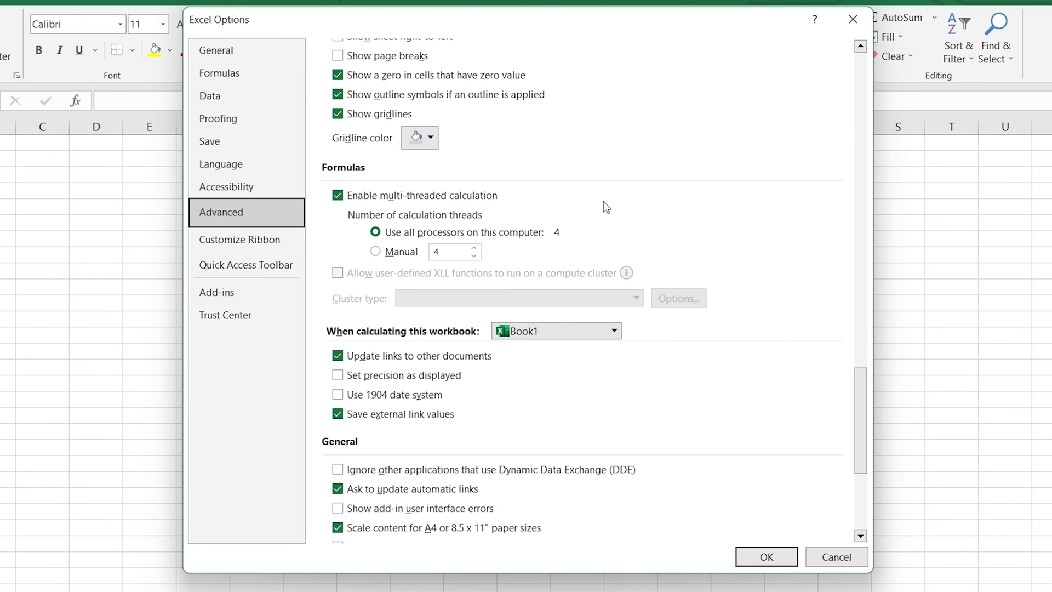
Switch calculation threads to Manual and enter the thread count value.
left_click(376, 251)
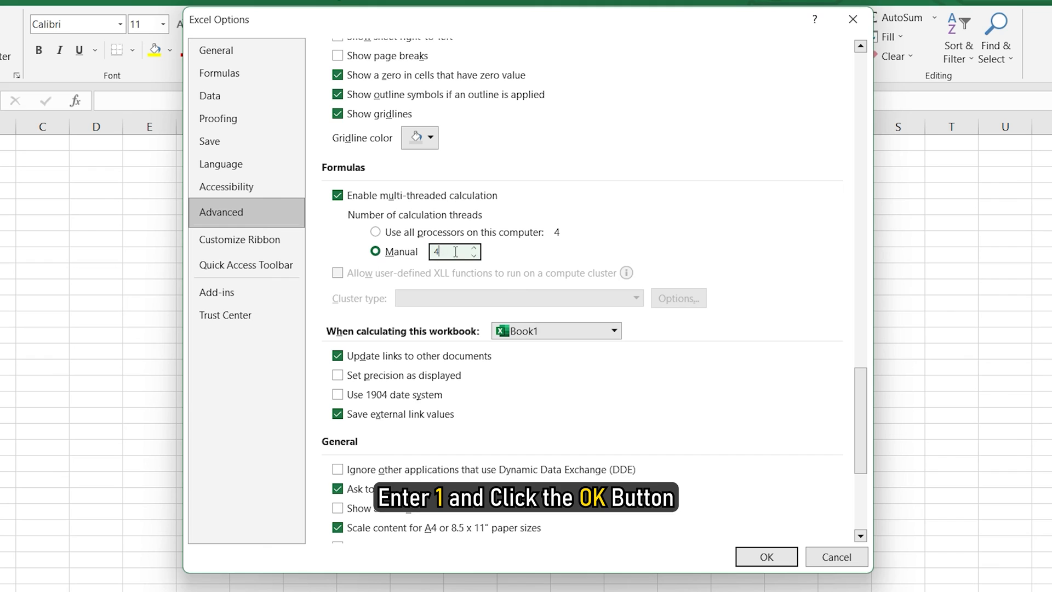
type("1")
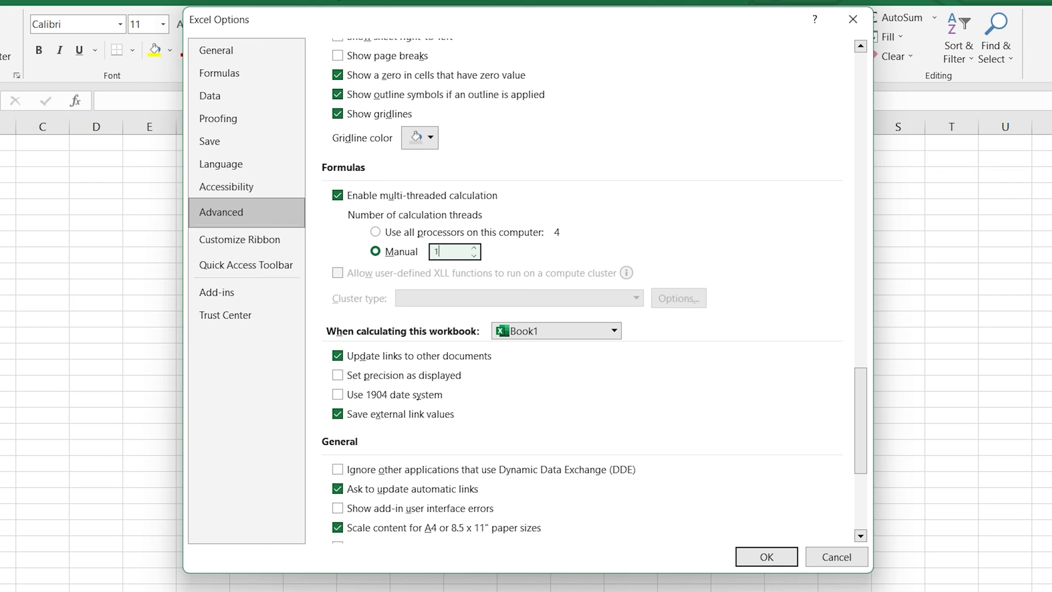
type("2")
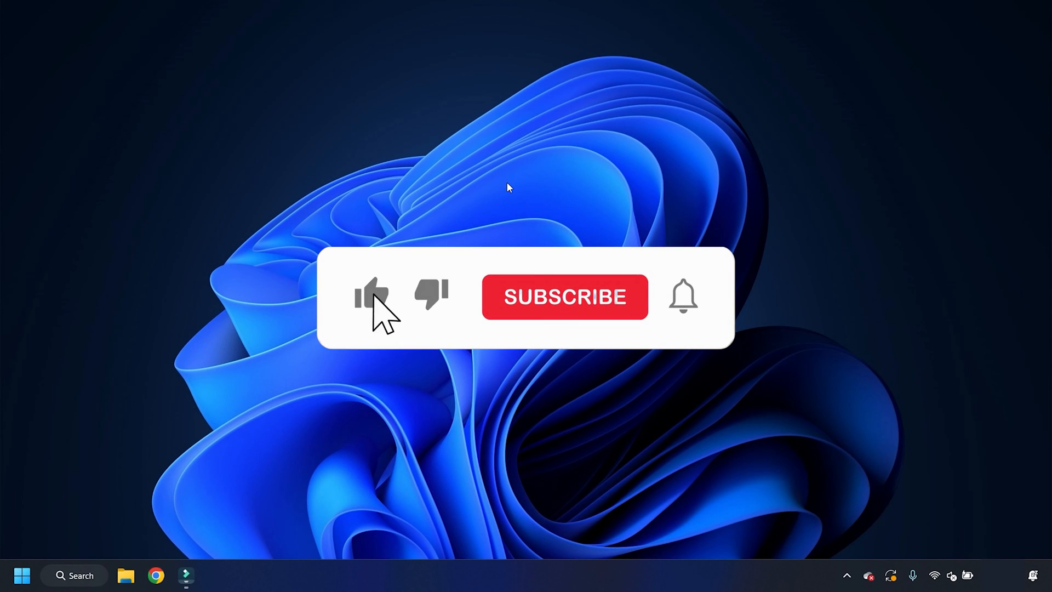
left_click(371, 295)
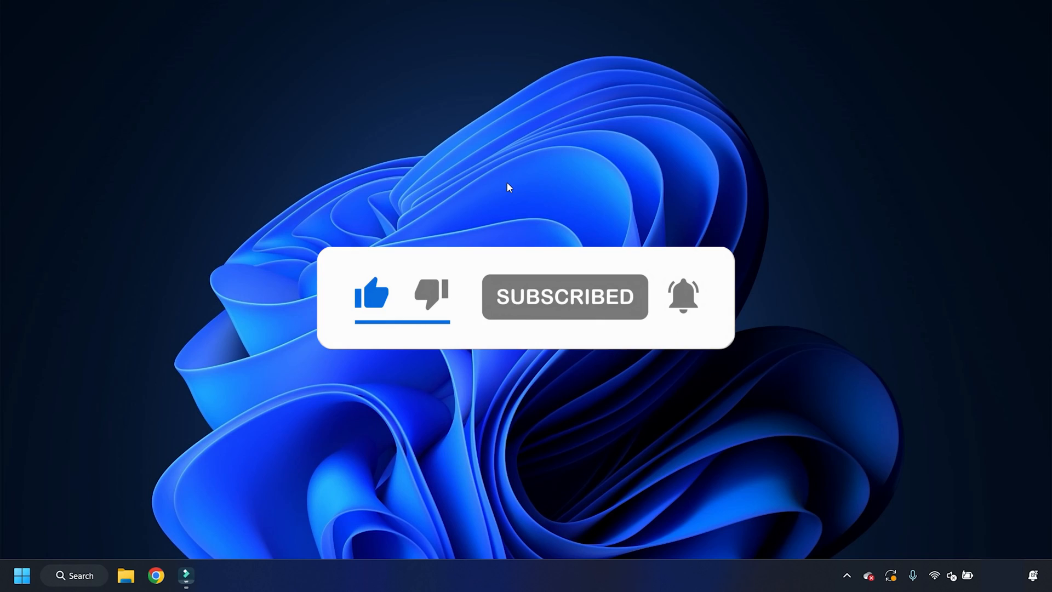